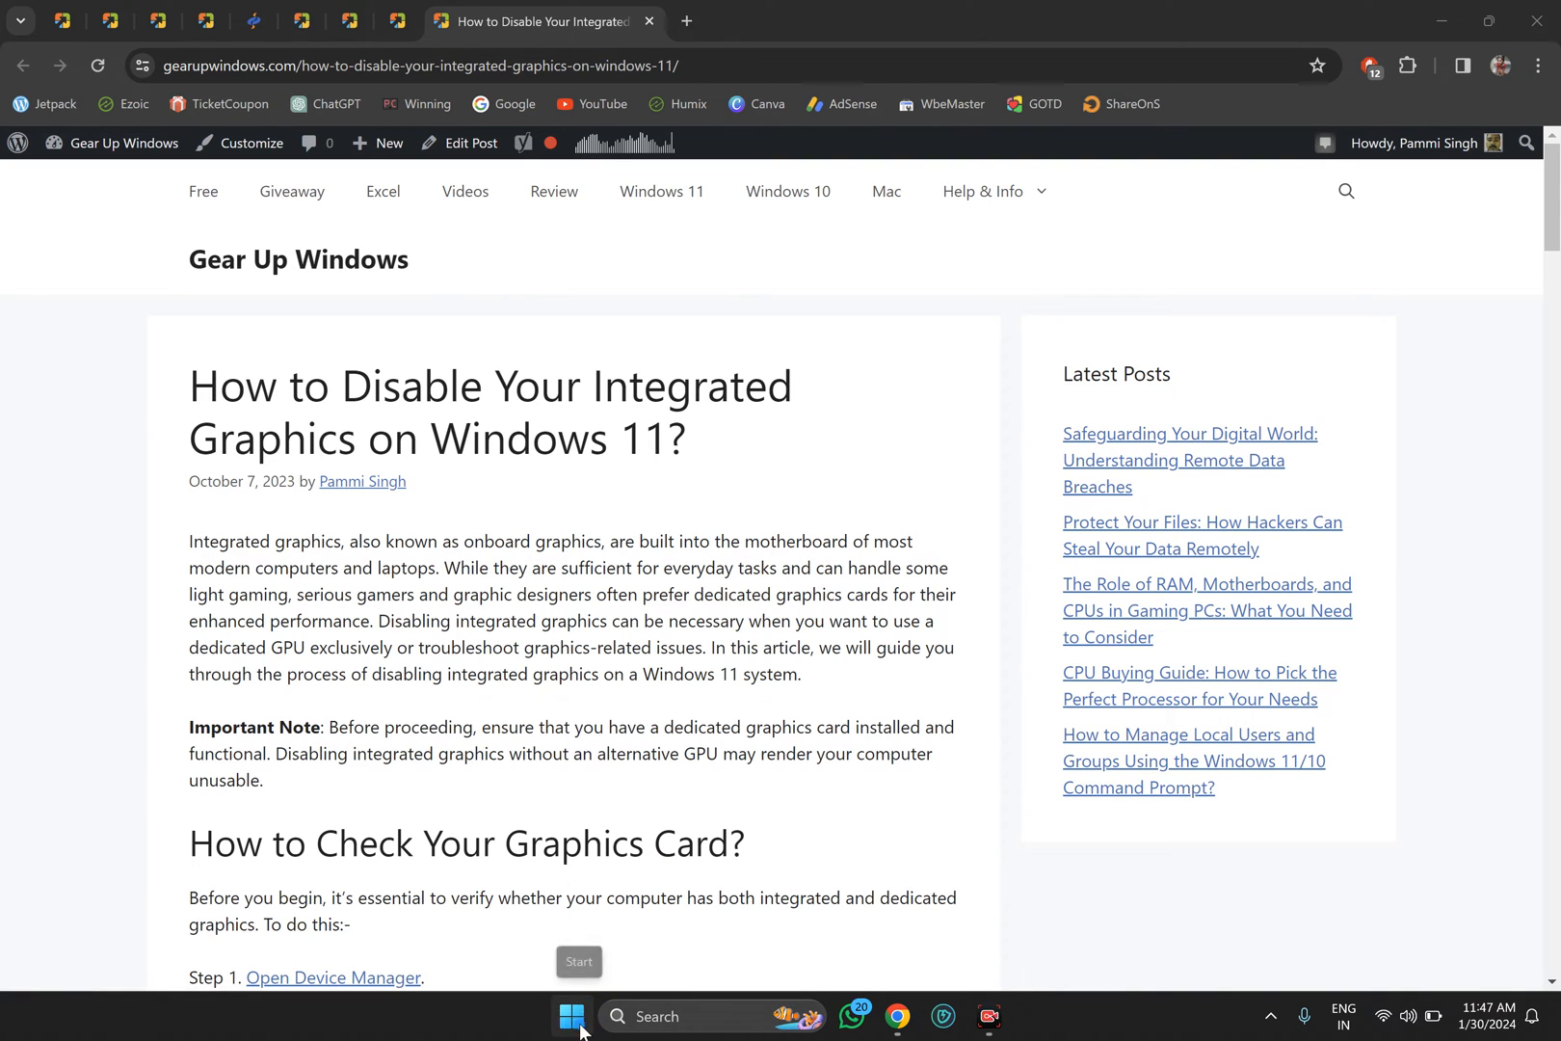
- Launch Device Manager from the Start button's quick-link menu
right_click(572, 1016)
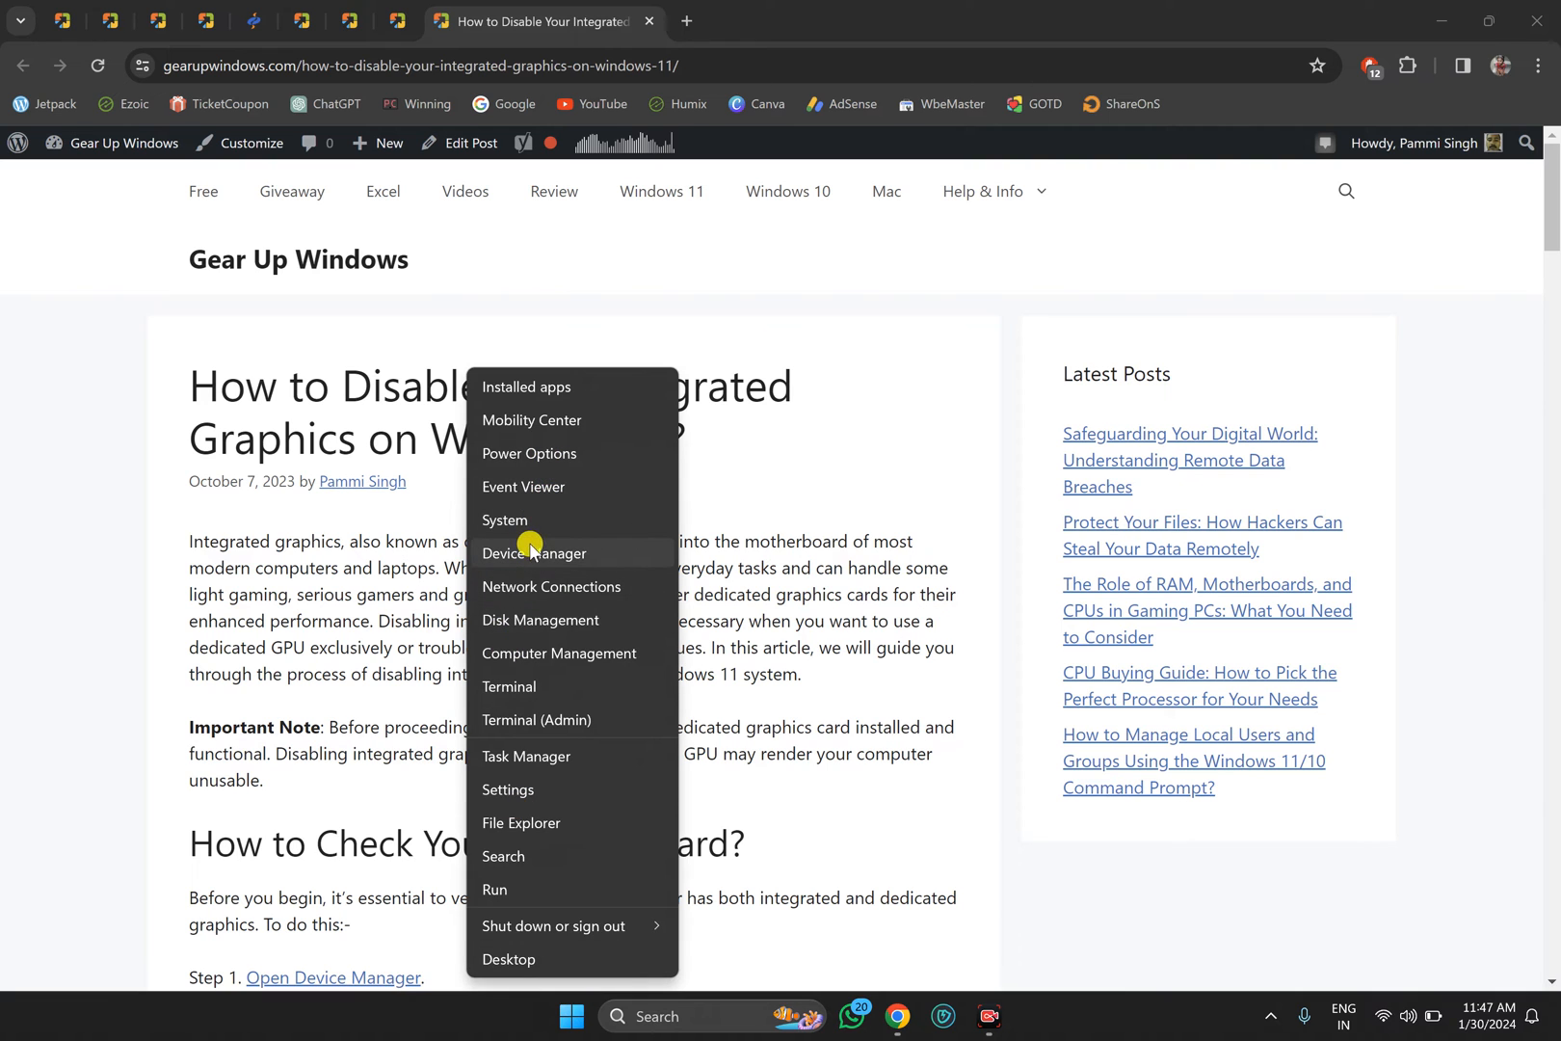
click(535, 553)
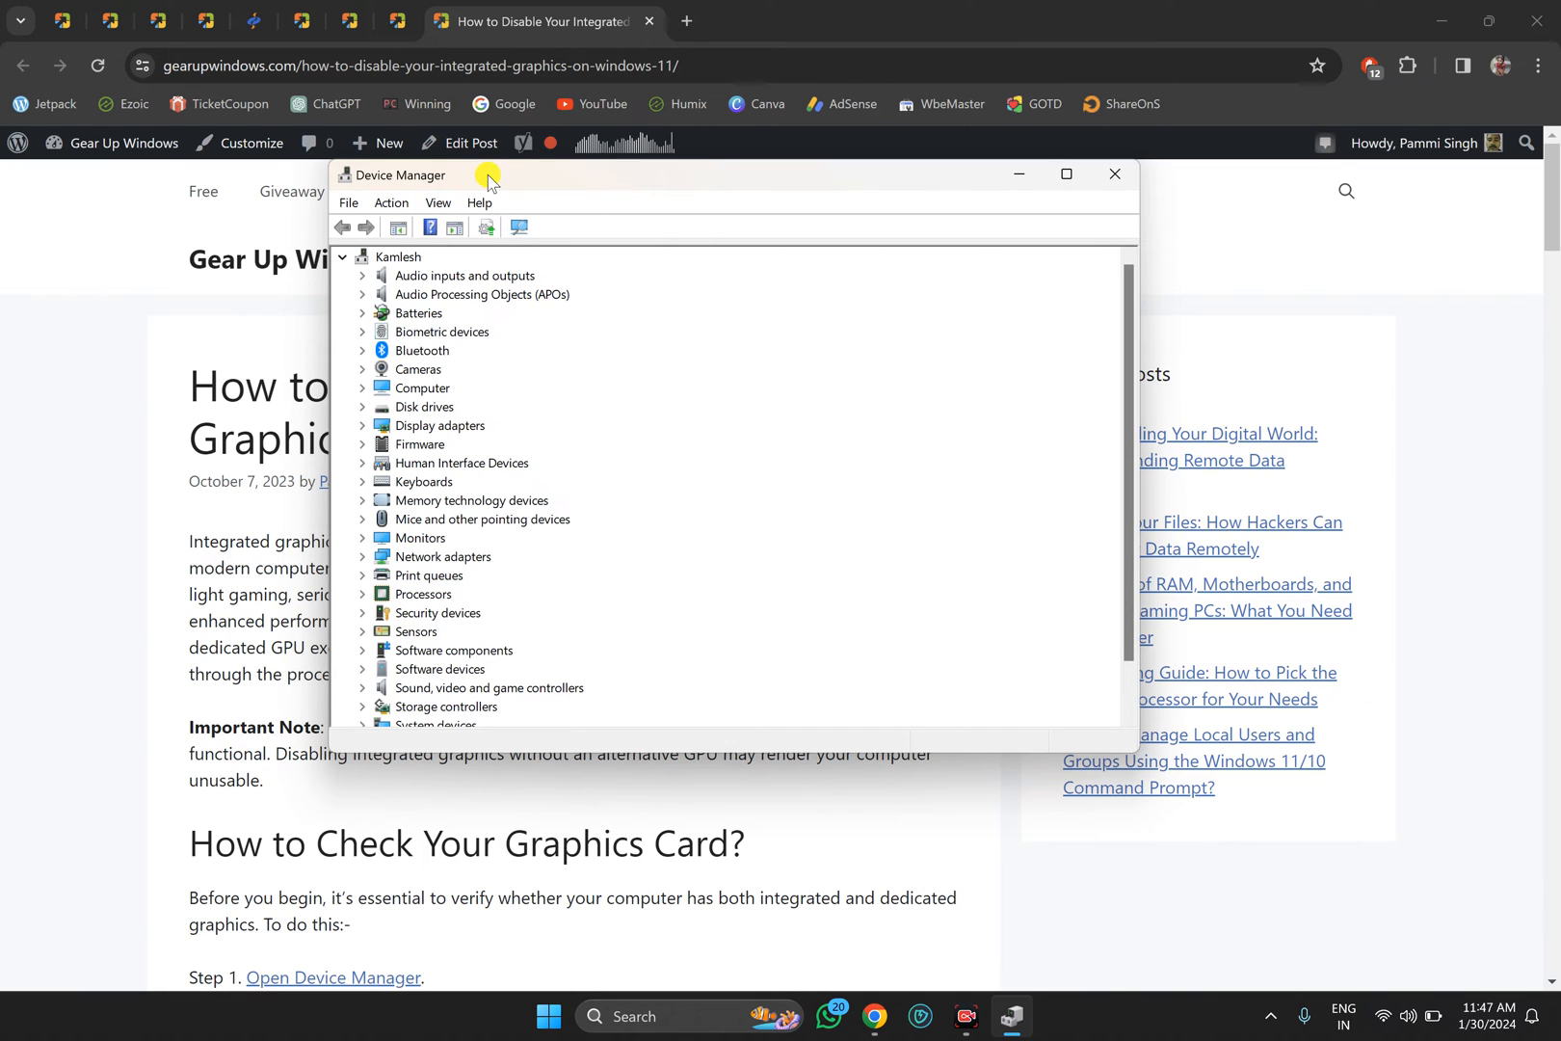
mouse_move(382, 414)
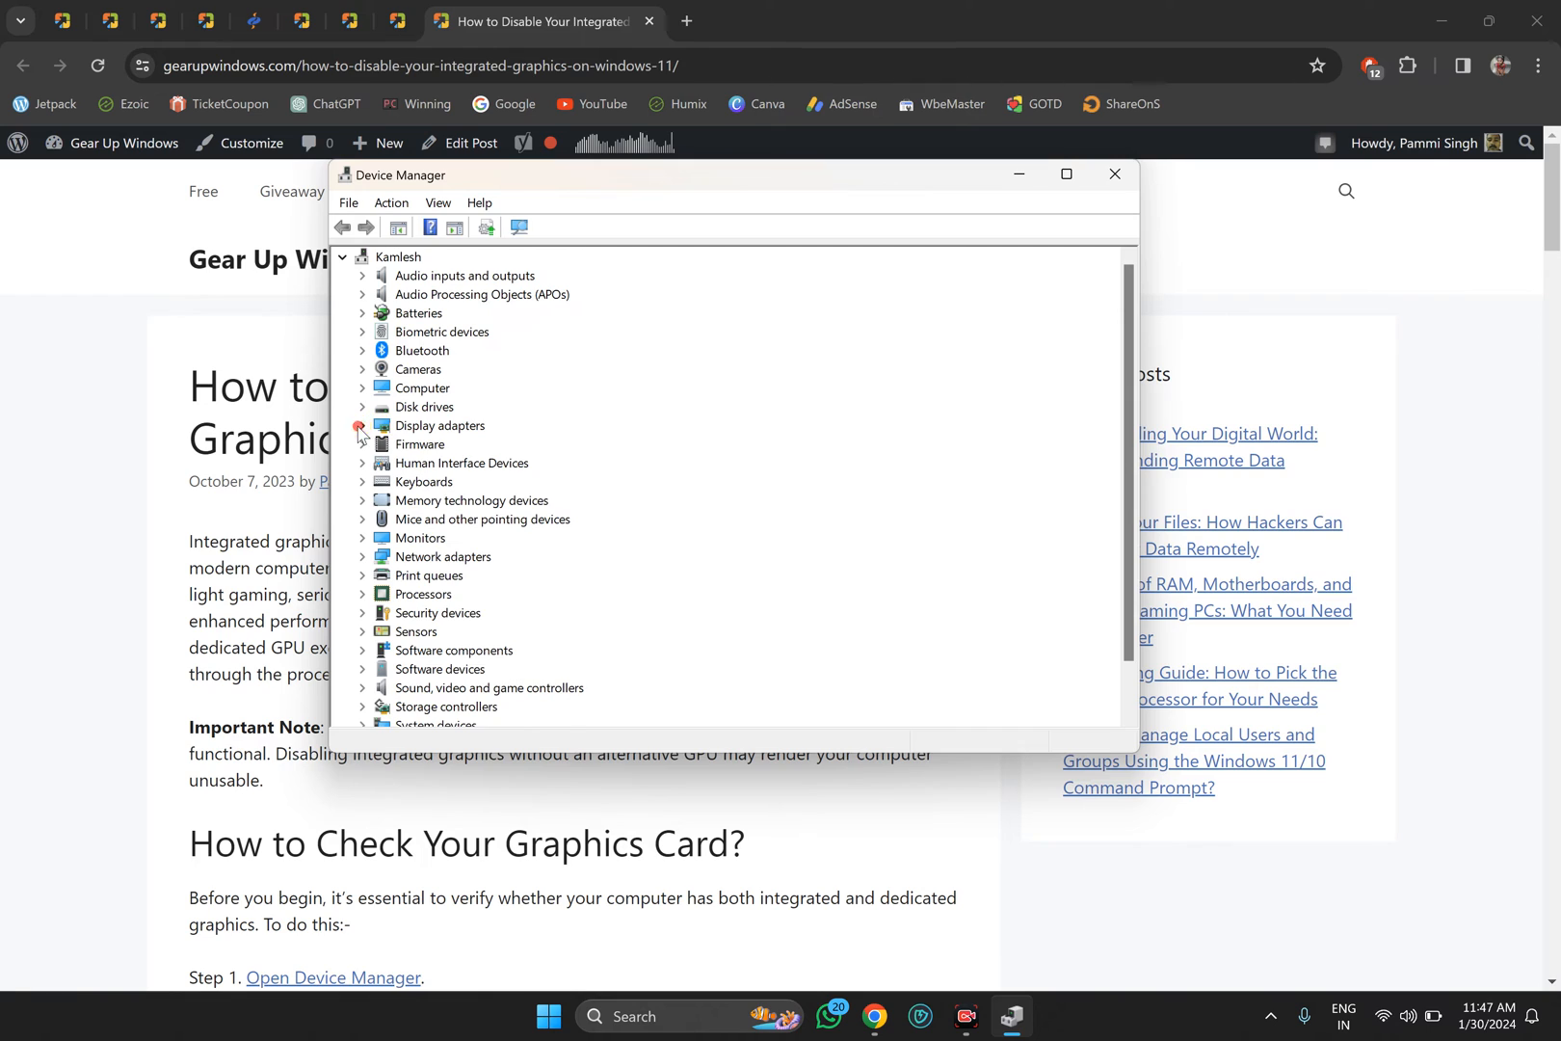
- Expand Display adapters and select Intel(R) Iris(R) Xe Graphics
click(360, 425)
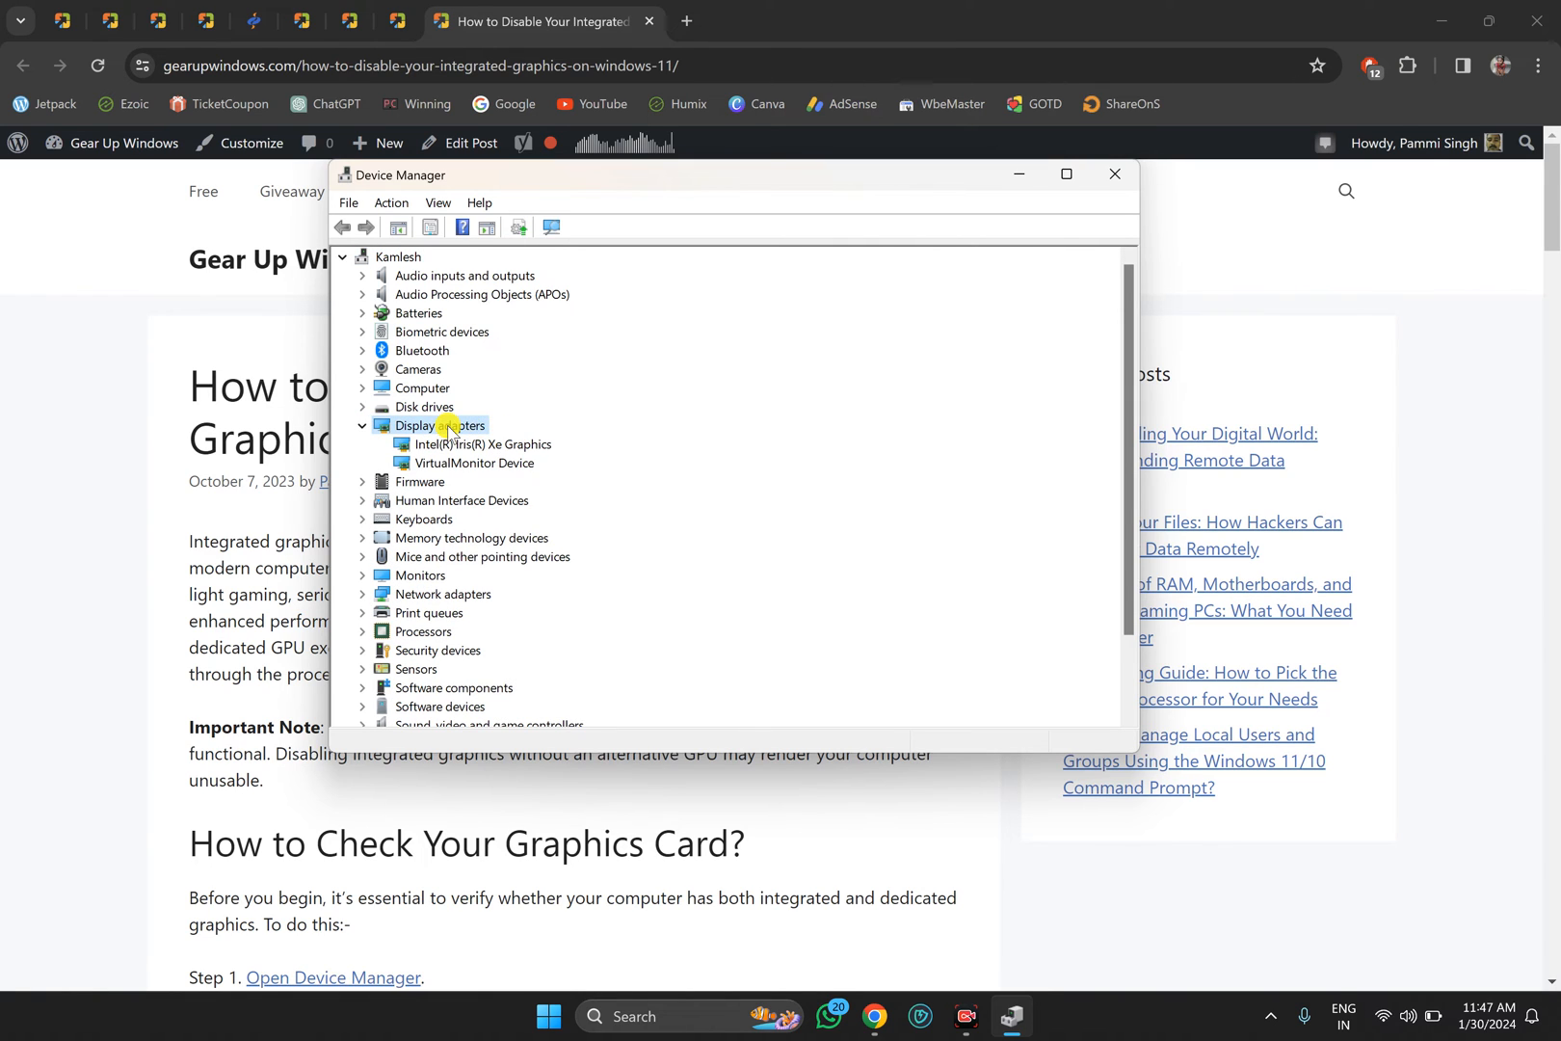
mouse_move(476, 469)
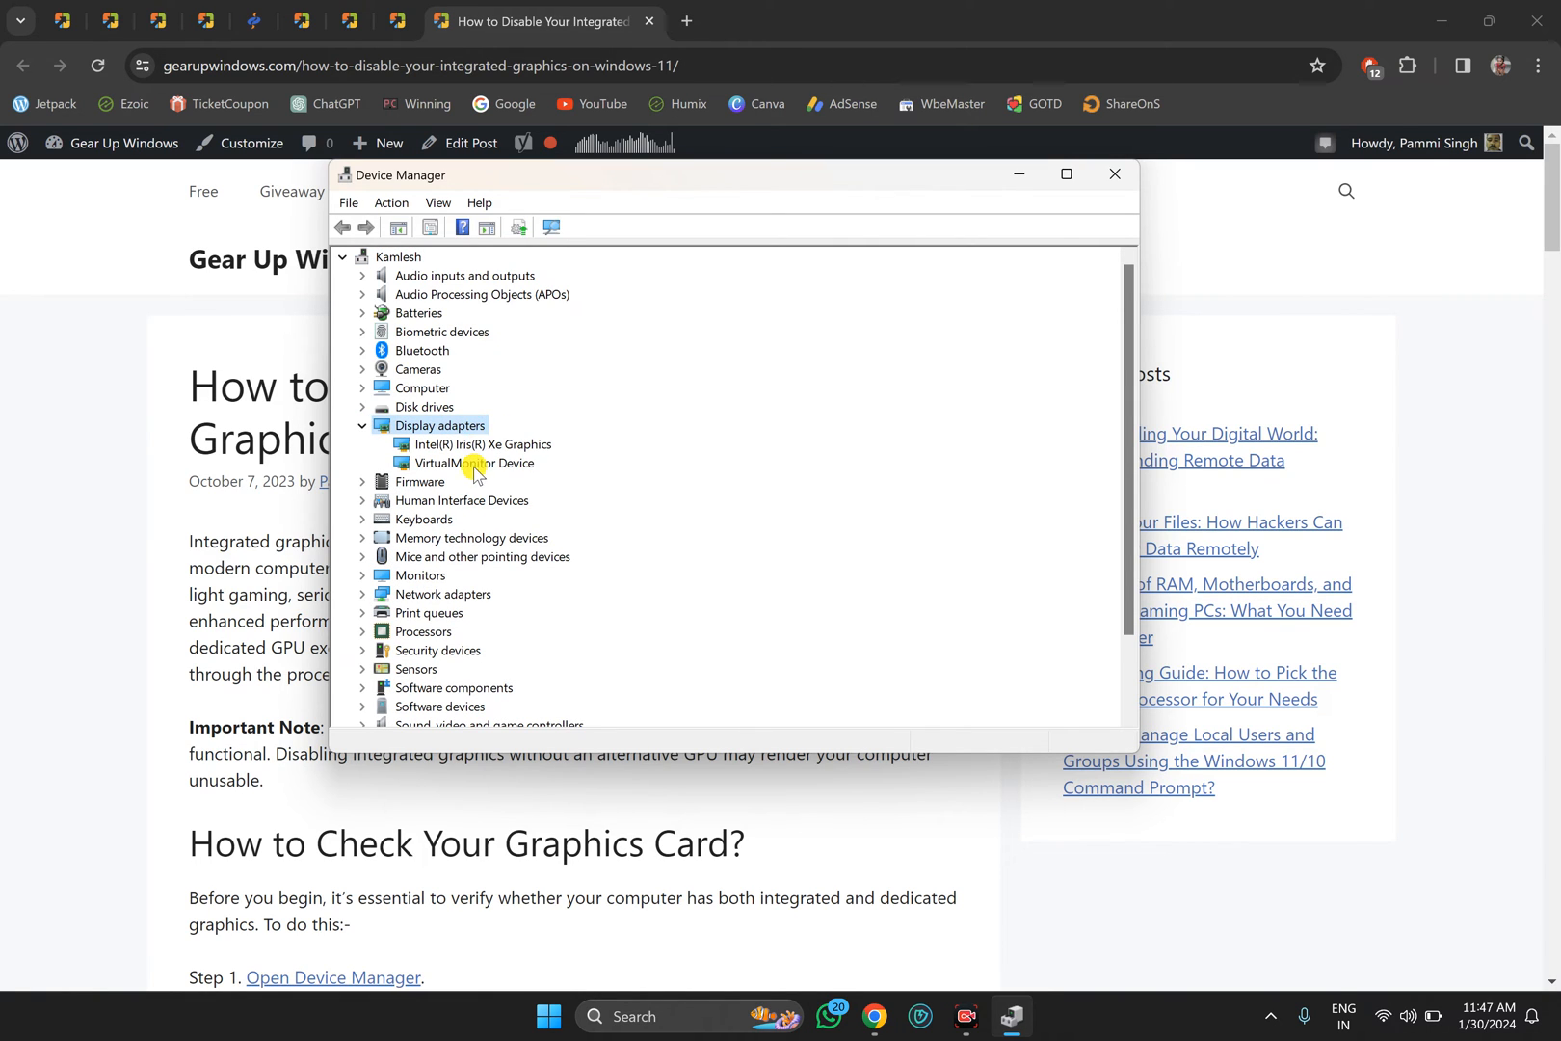
mouse_move(488, 446)
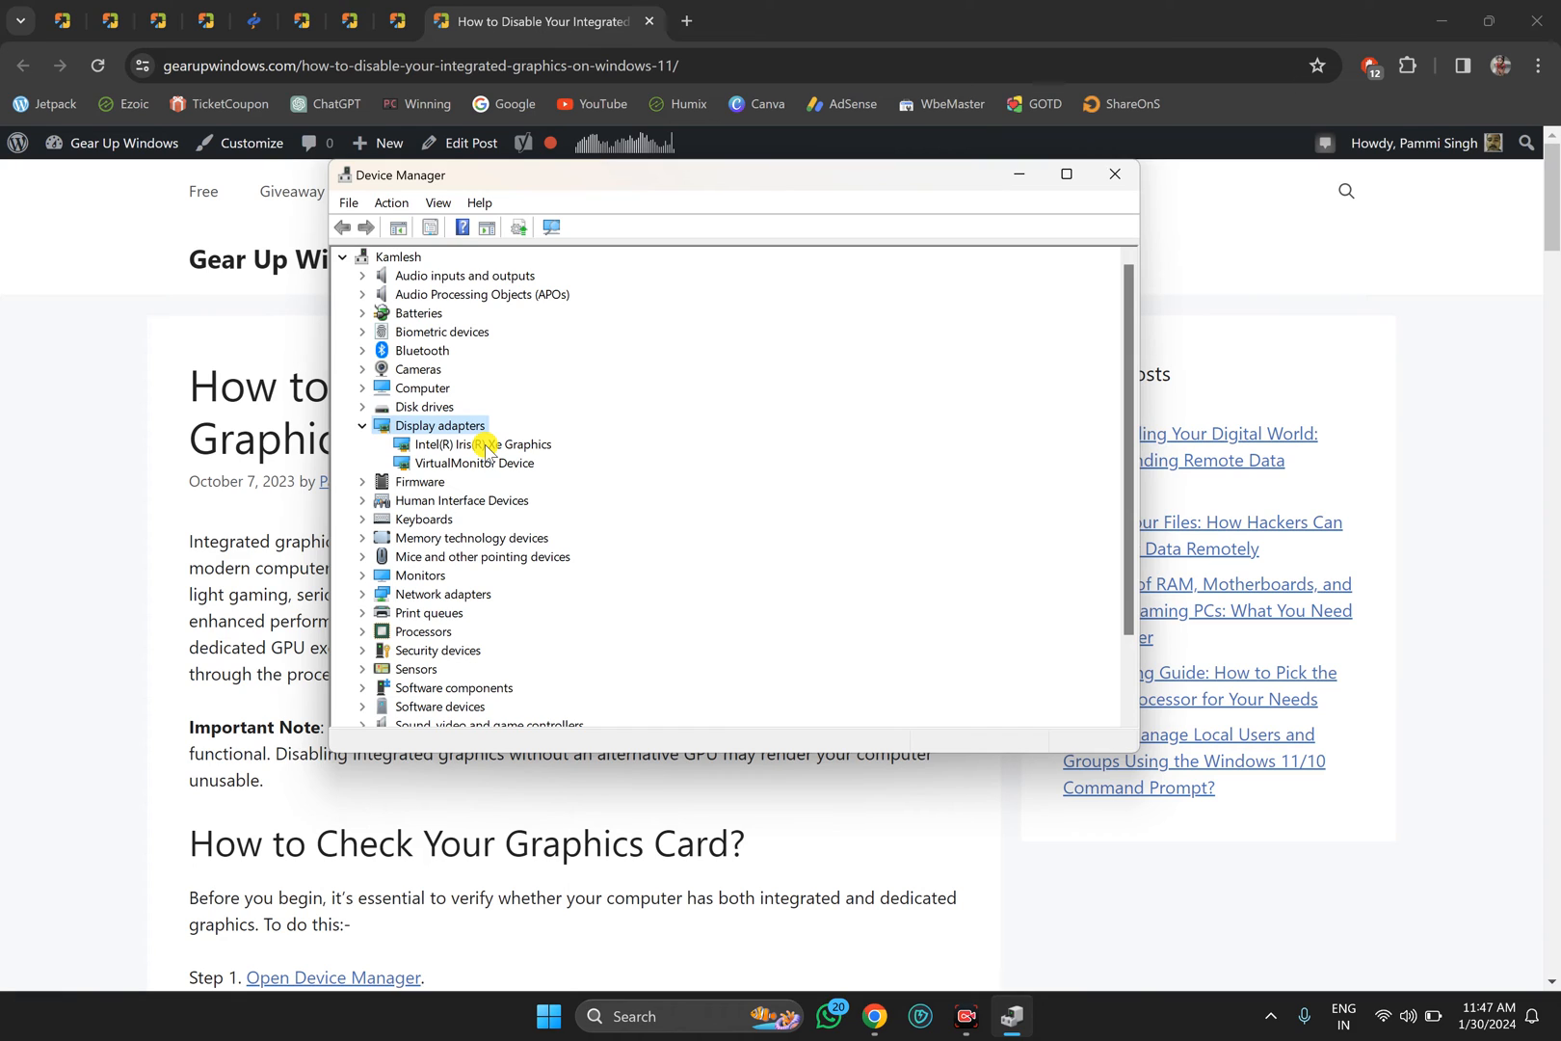
click(482, 444)
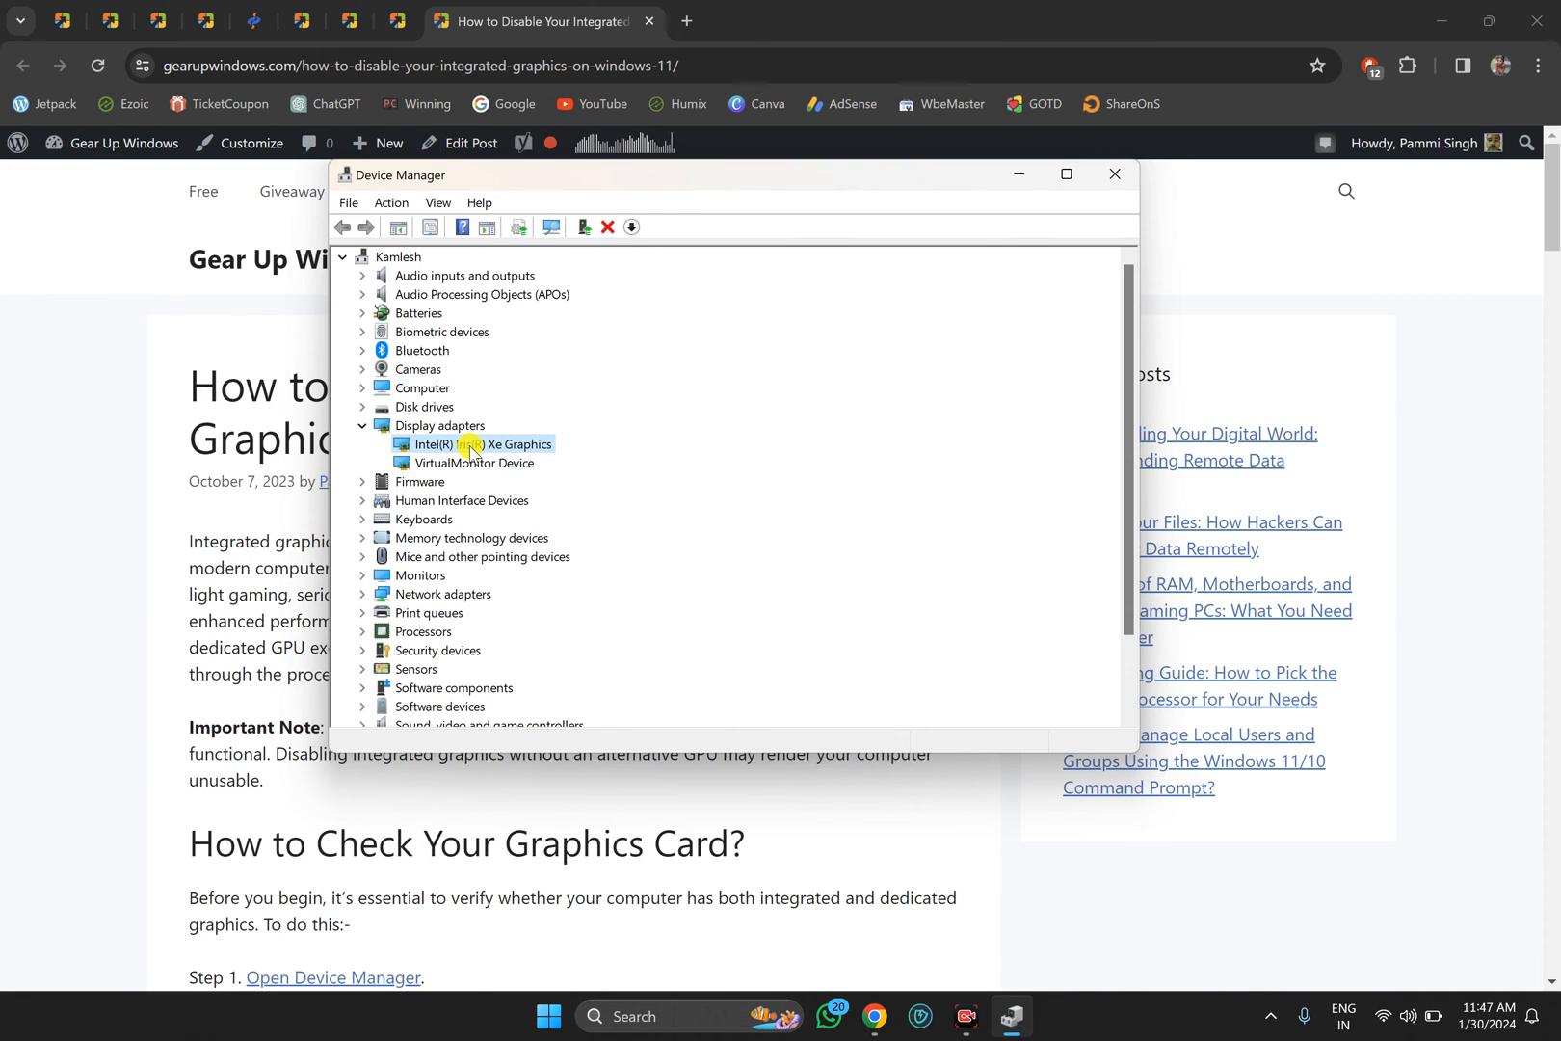
- Choose Disable device for Intel(R) Iris(R) Xe Graphics from its context menu
right_click(473, 444)
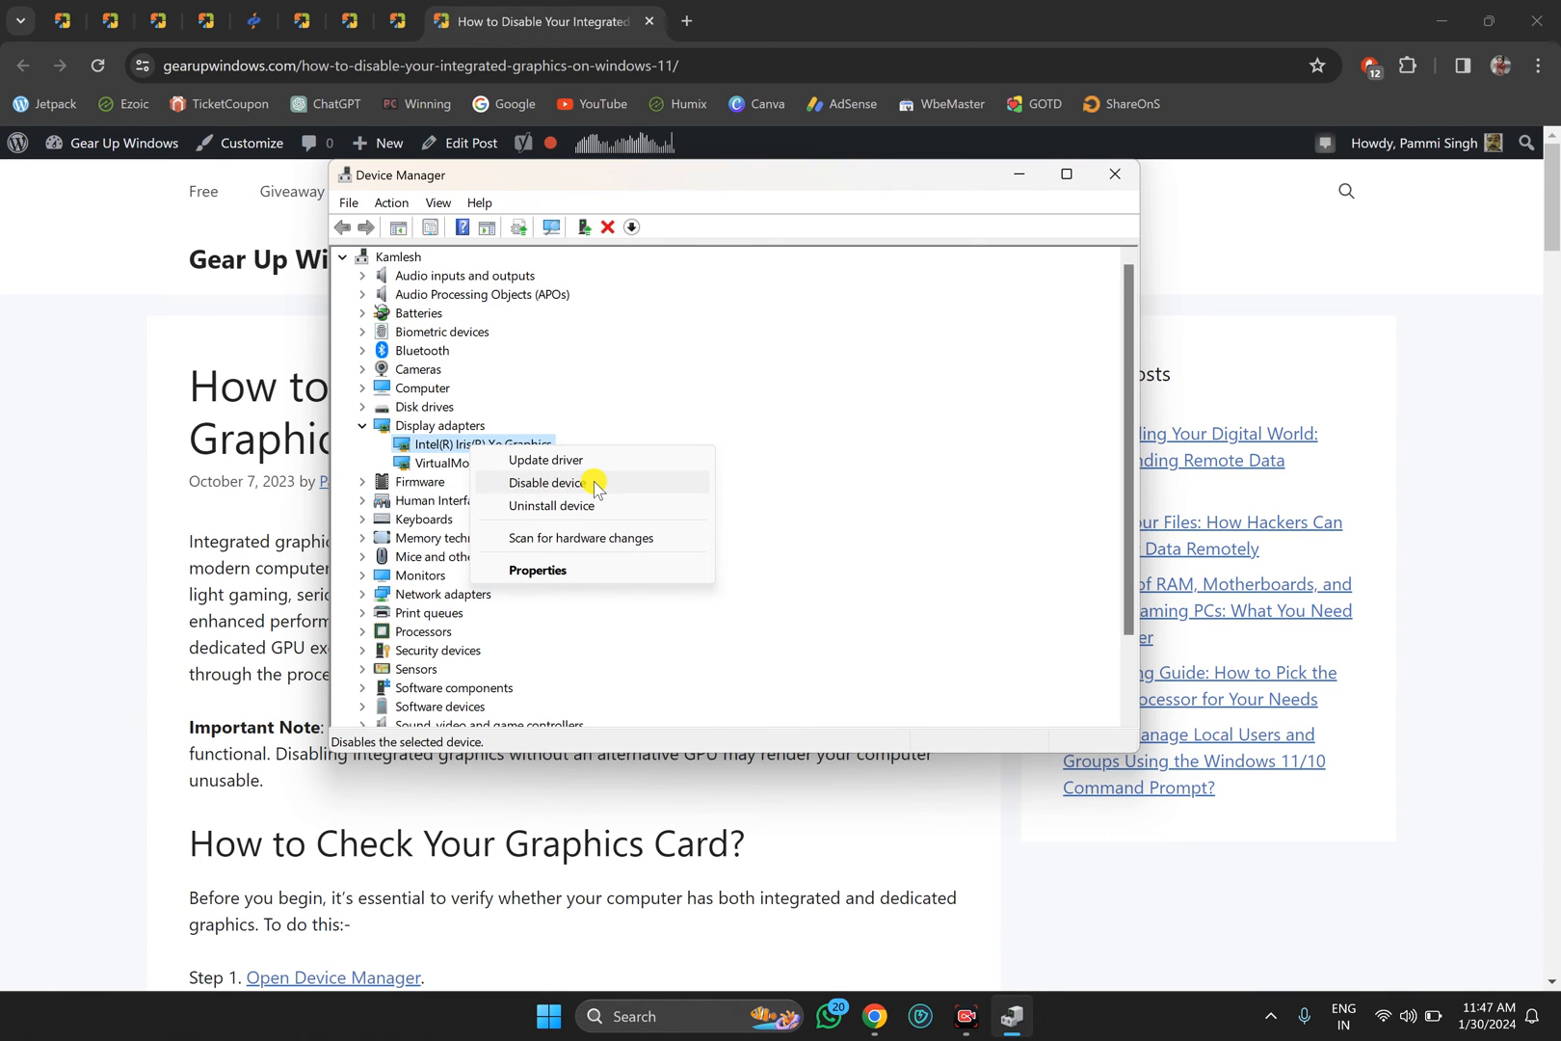
click(547, 482)
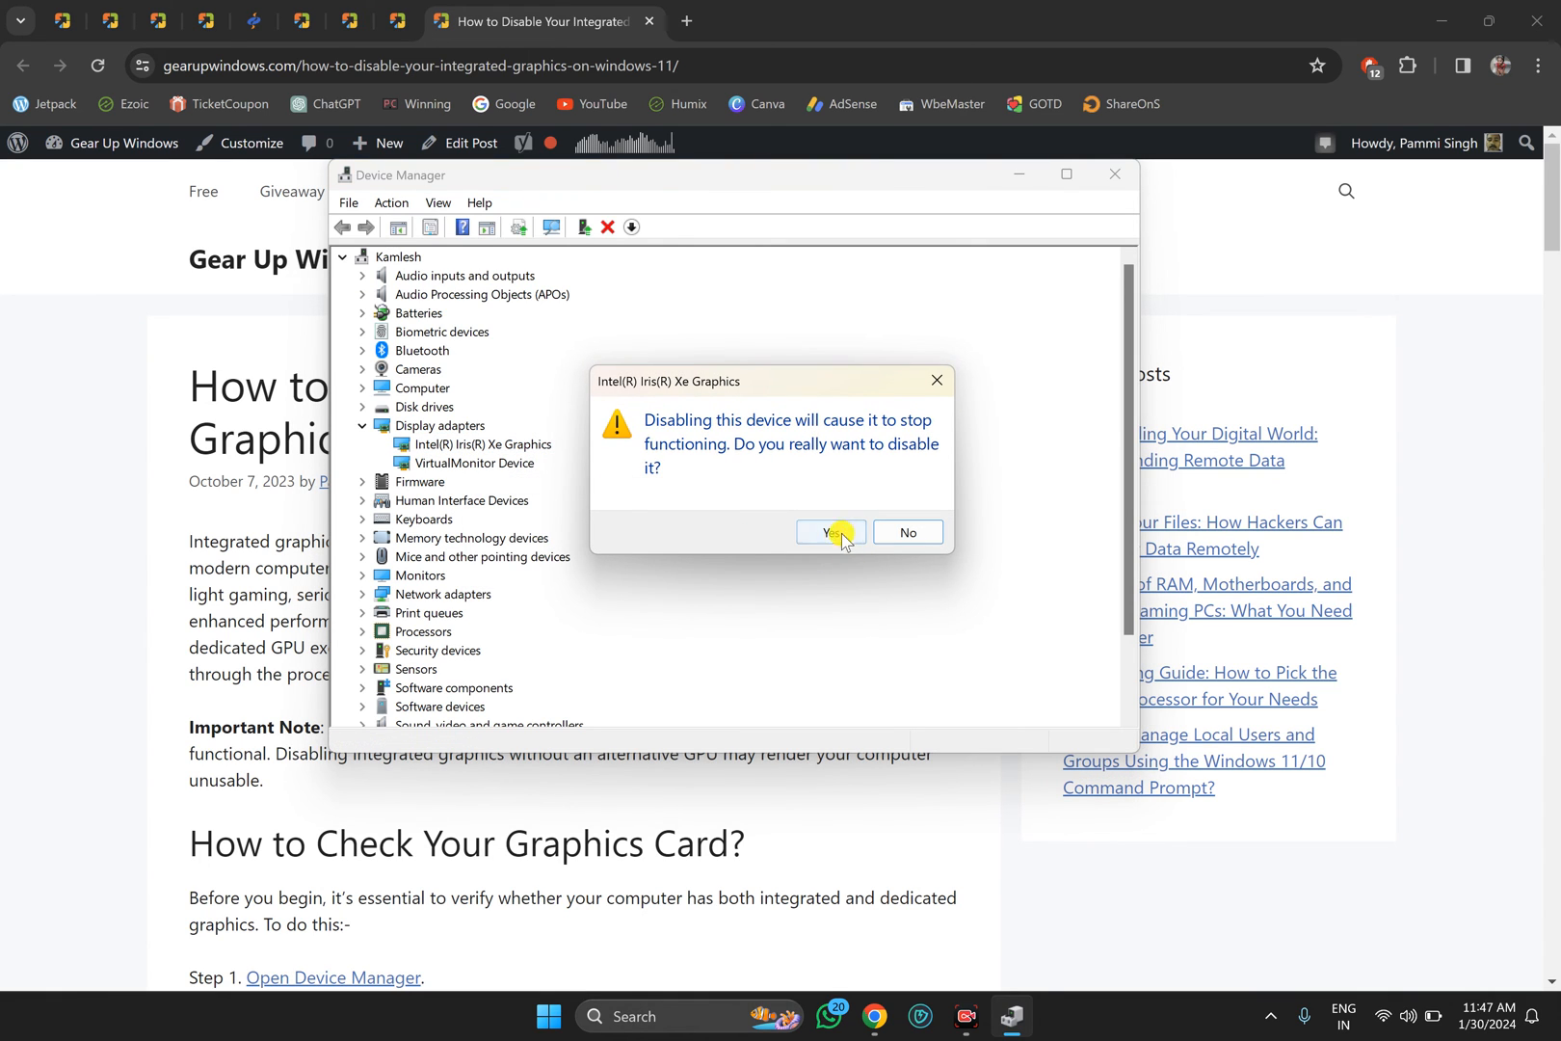